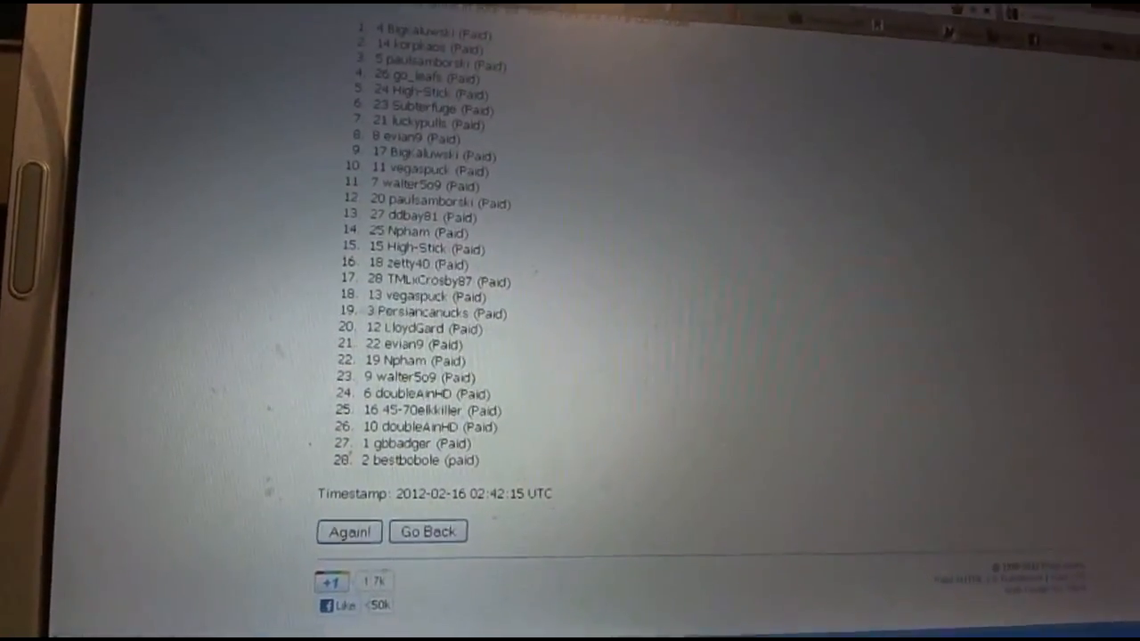
Review the cnc 639 sheet, scrolling the 28-entry column A list beside the NHL teams Anaheim through Winnipeg
{"action": "left_click", "coordinate": [348, 530]}
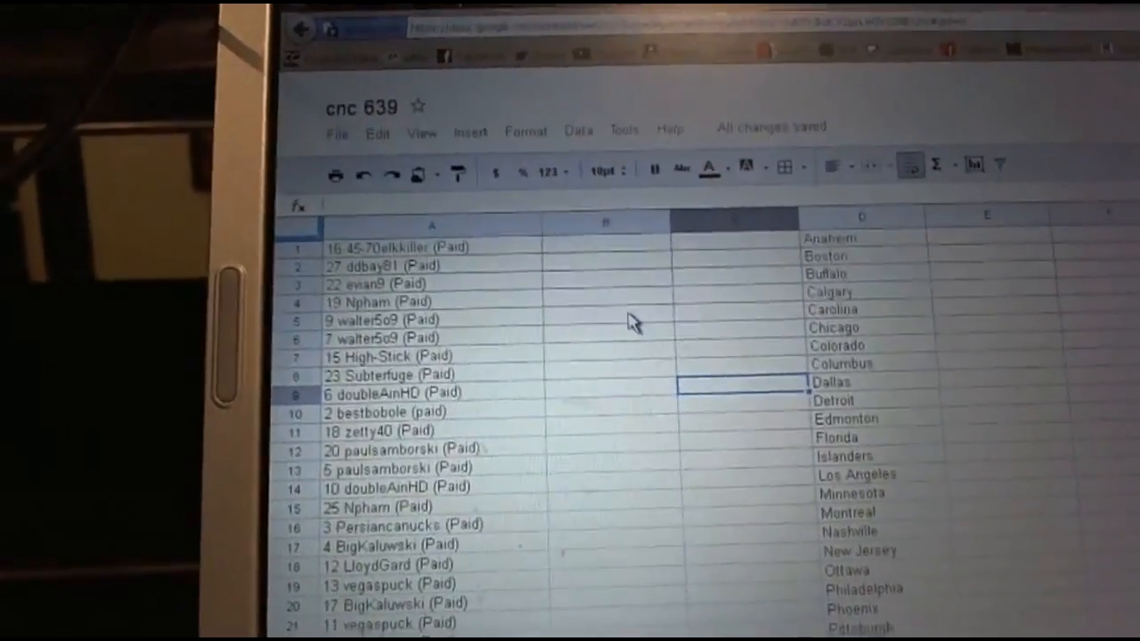
{"action": "scroll", "scroll_direction": "down", "scroll_amount": 3}
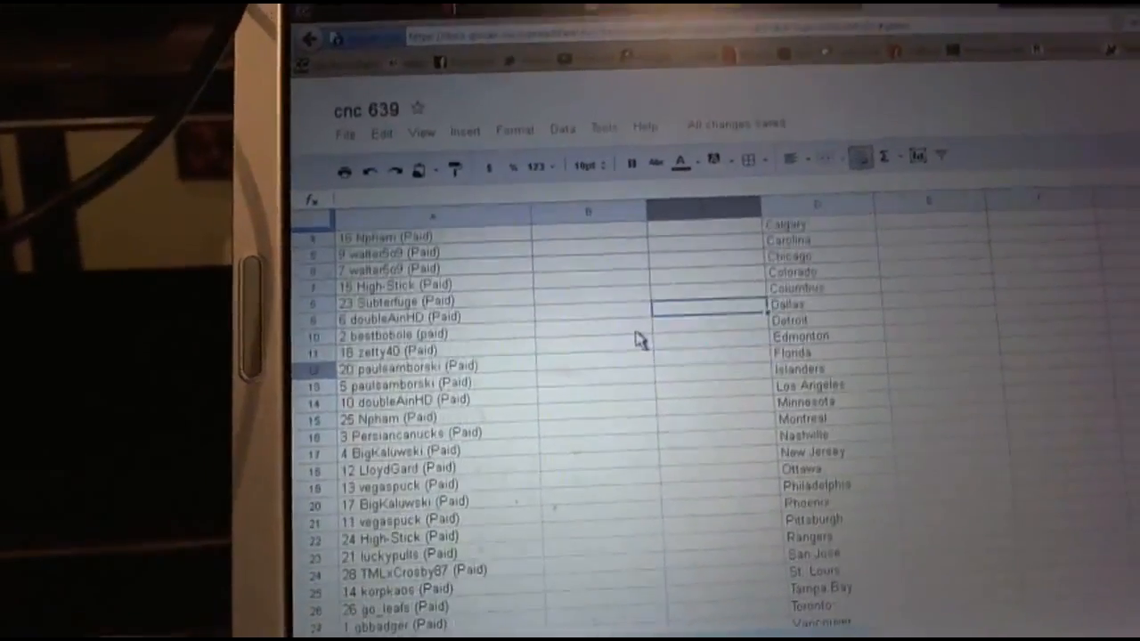
{"action": "scroll", "scroll_direction": "down", "scroll_amount": 3}
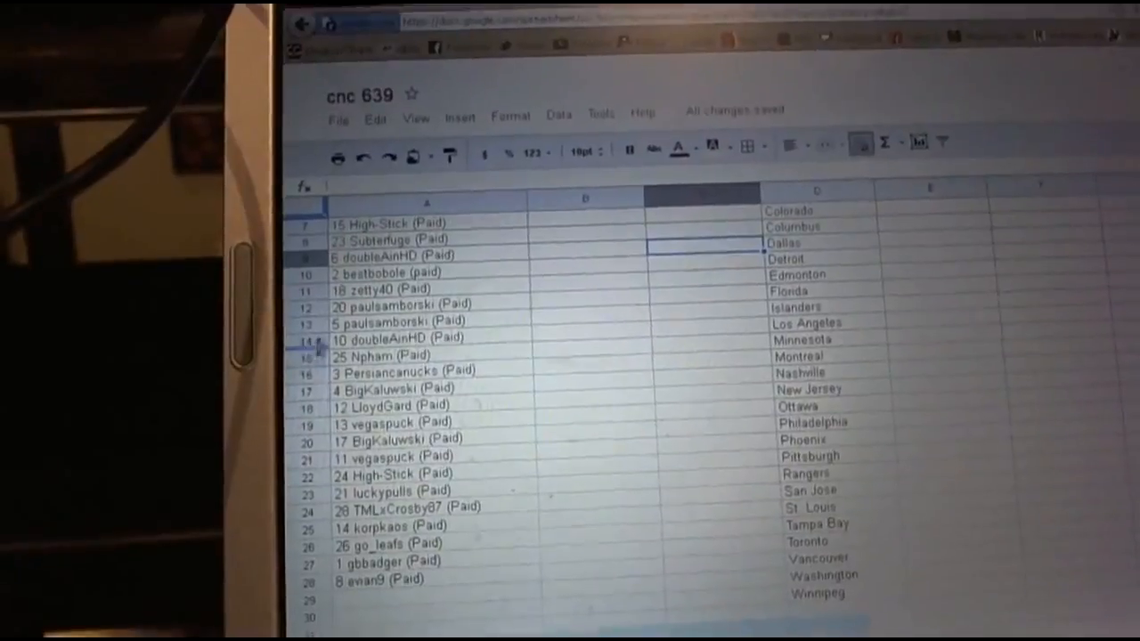